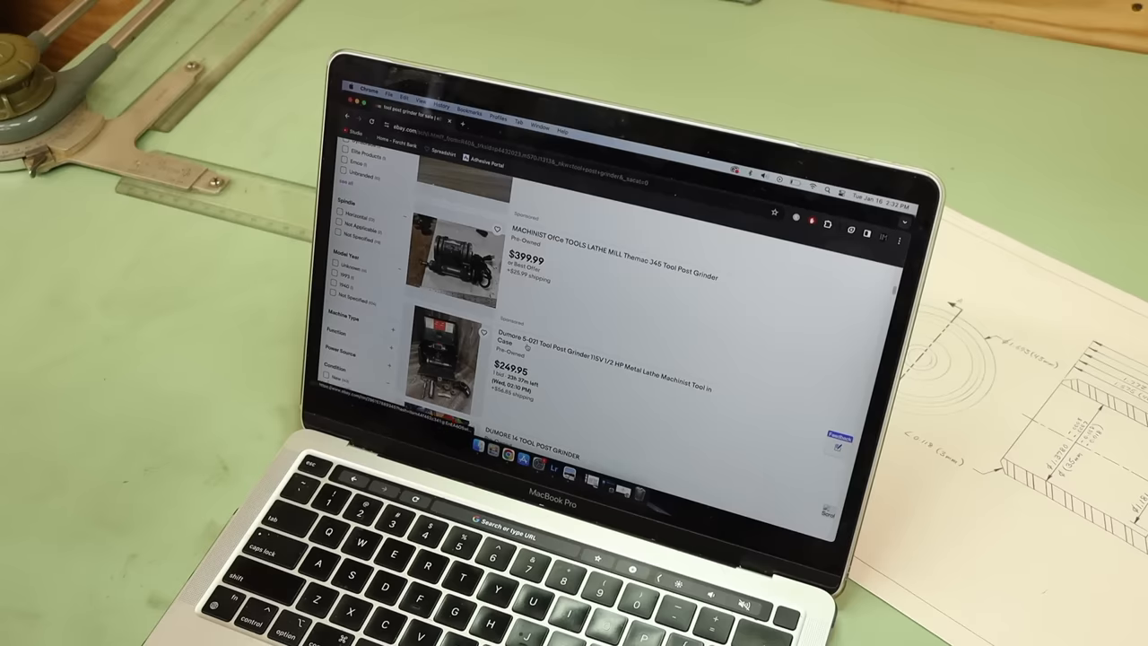
- View the Dumore 5-021 tool post grinder listing ($249.95) and browse to another of its photos
scroll(down, 3)
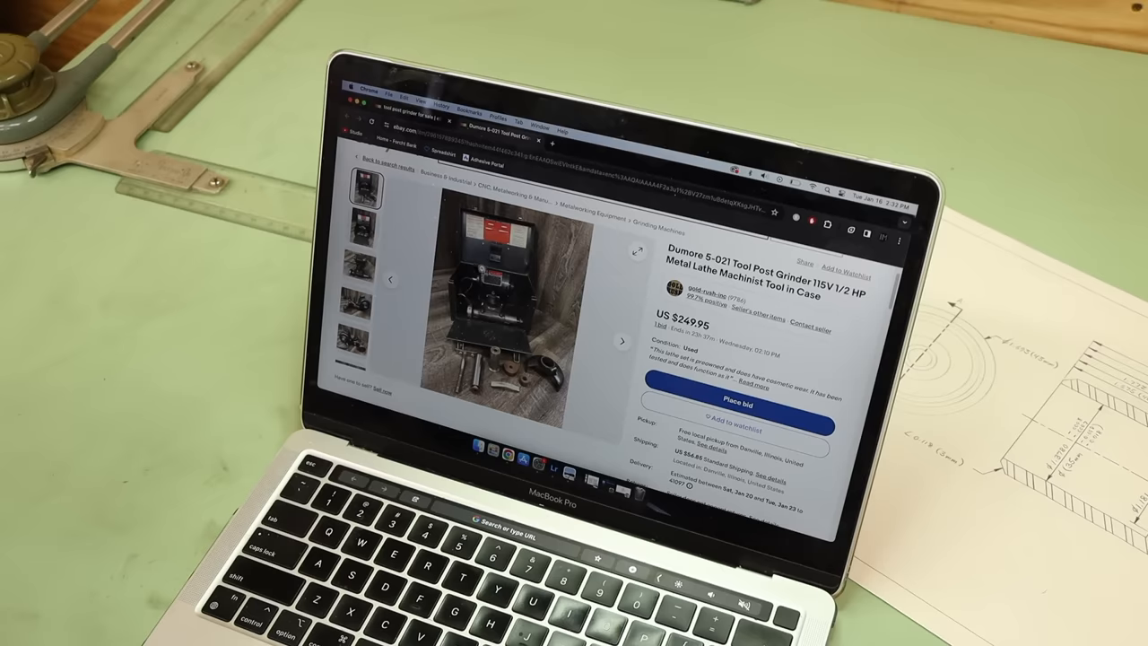
click(621, 341)
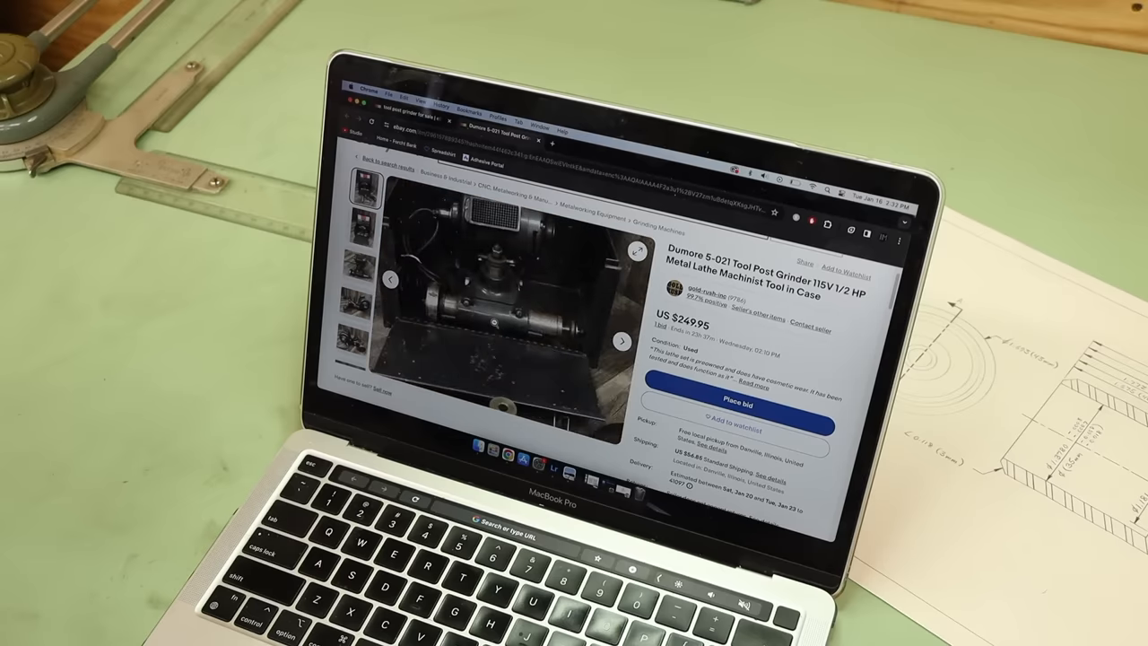